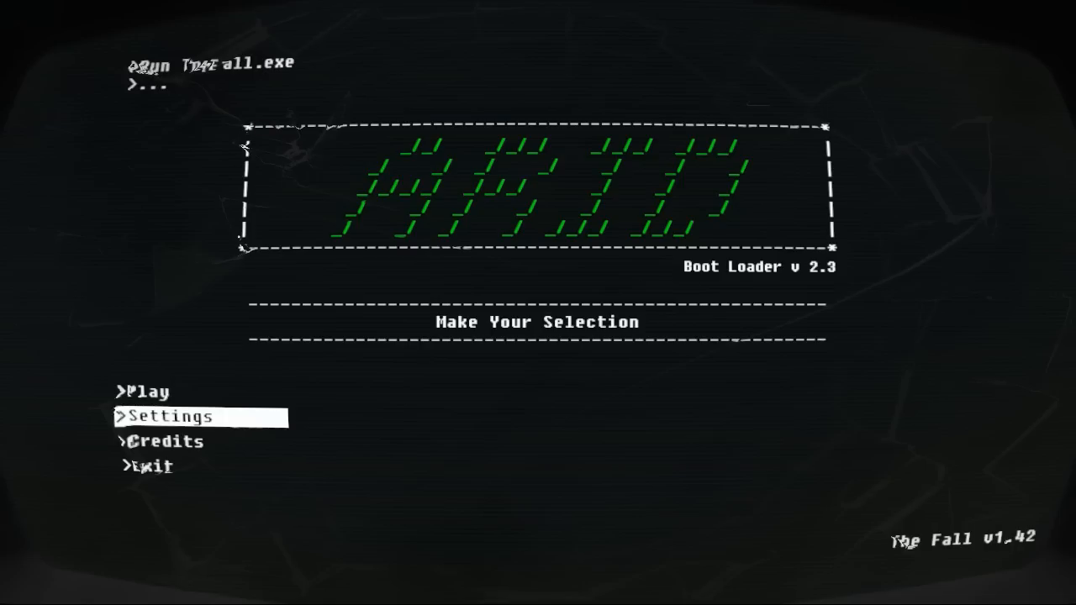
Step: Review the Settings screen, go back to the boot menu, and choose Play
left_click(168, 418)
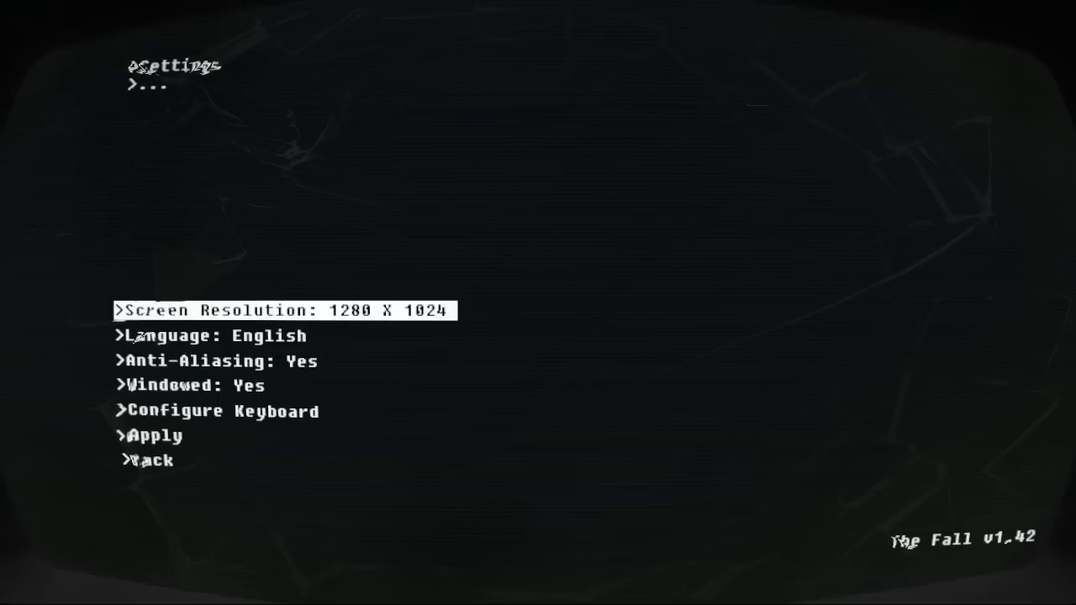
left_click(154, 460)
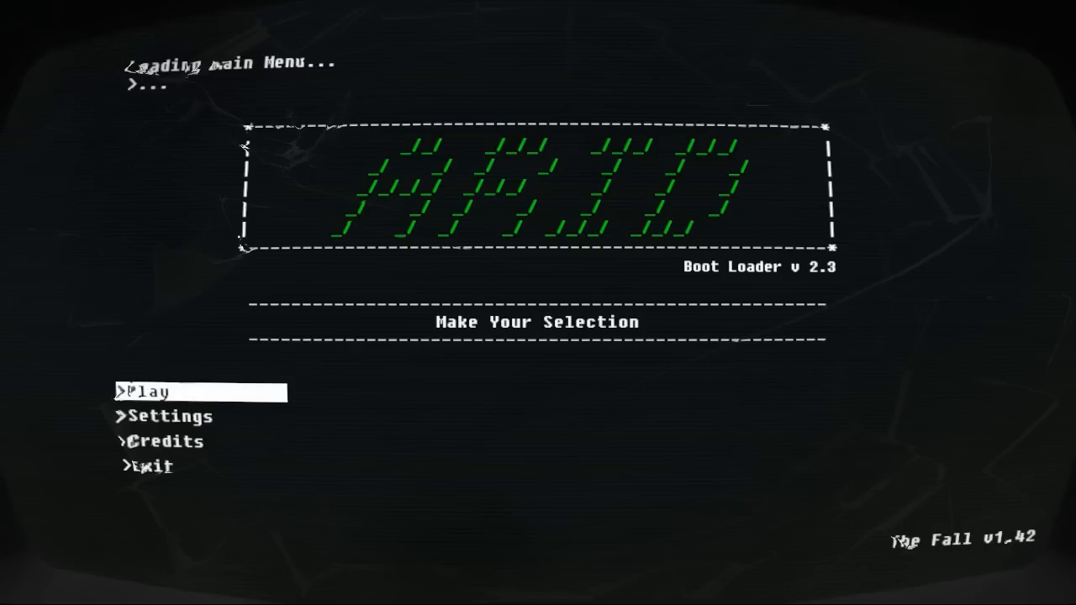
left_click(154, 392)
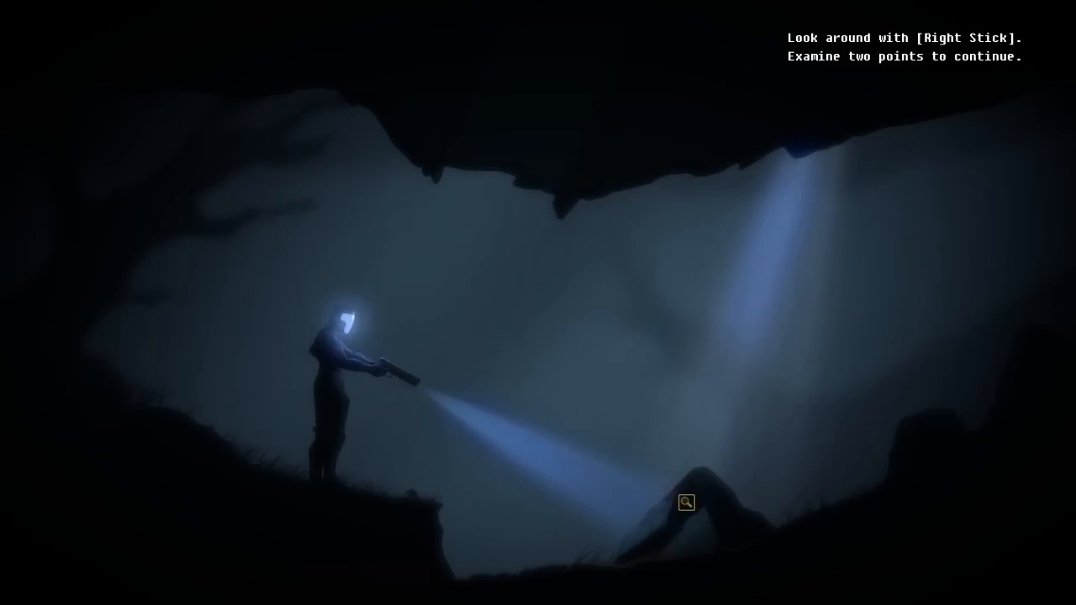
left_click(686, 503)
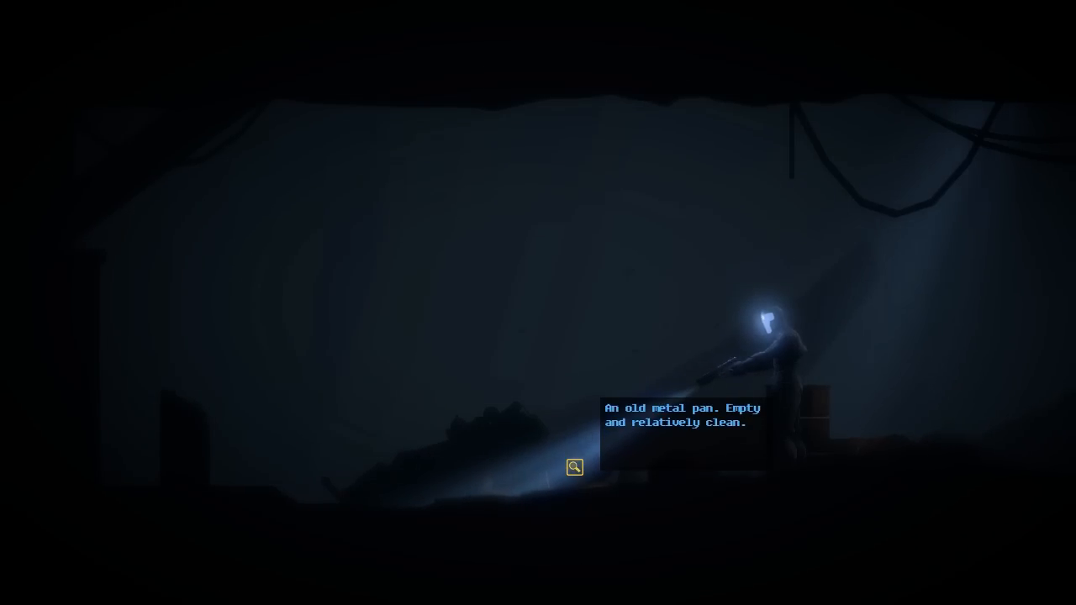
Step: Examine the old metal pan, then try interacting with the door control switch
left_click(575, 467)
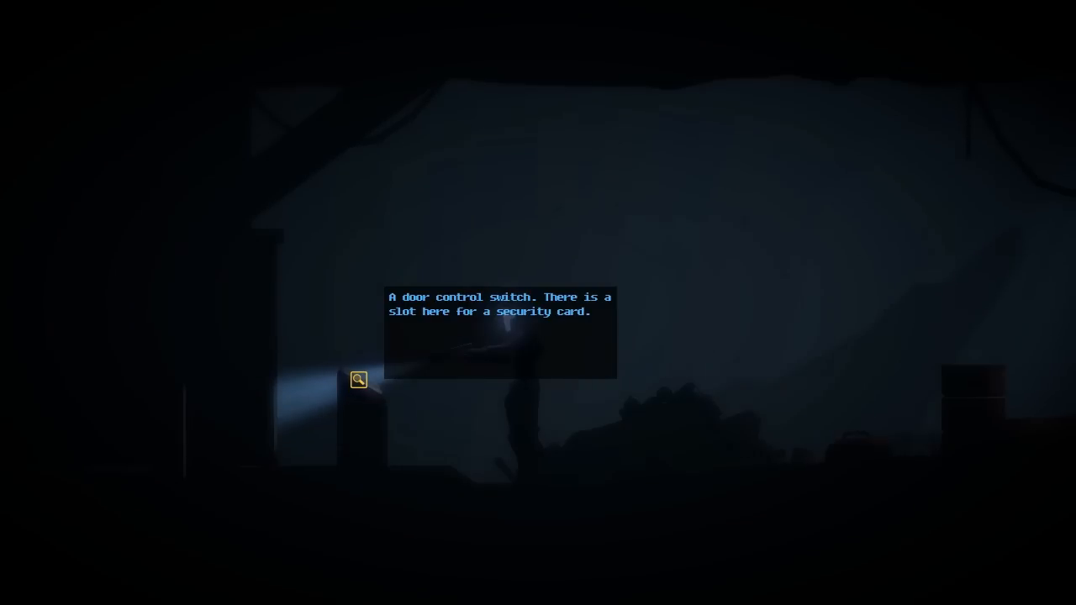
left_click(358, 380)
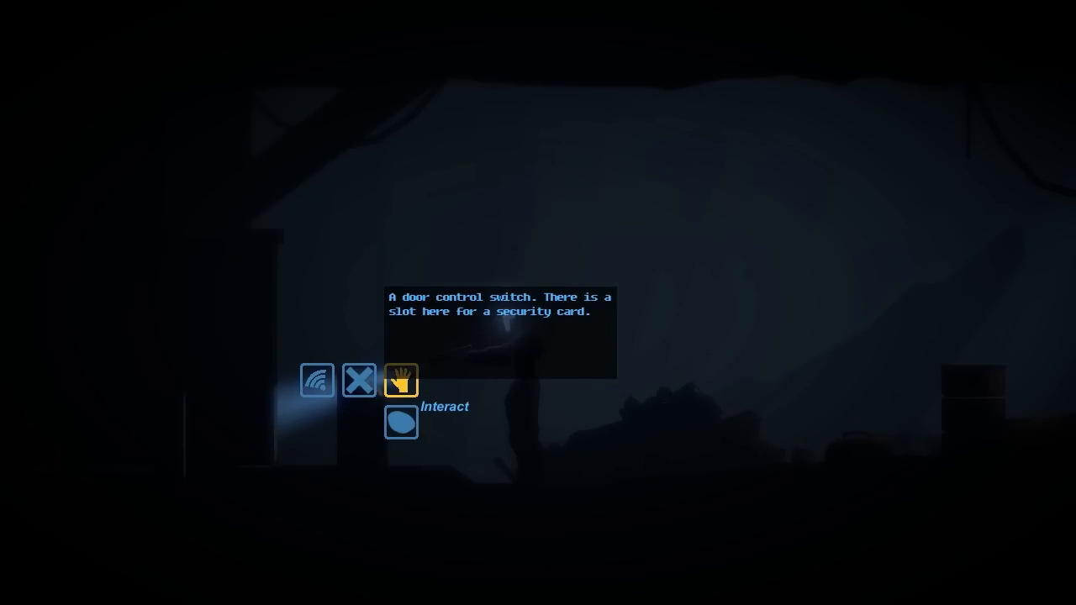
left_click(401, 380)
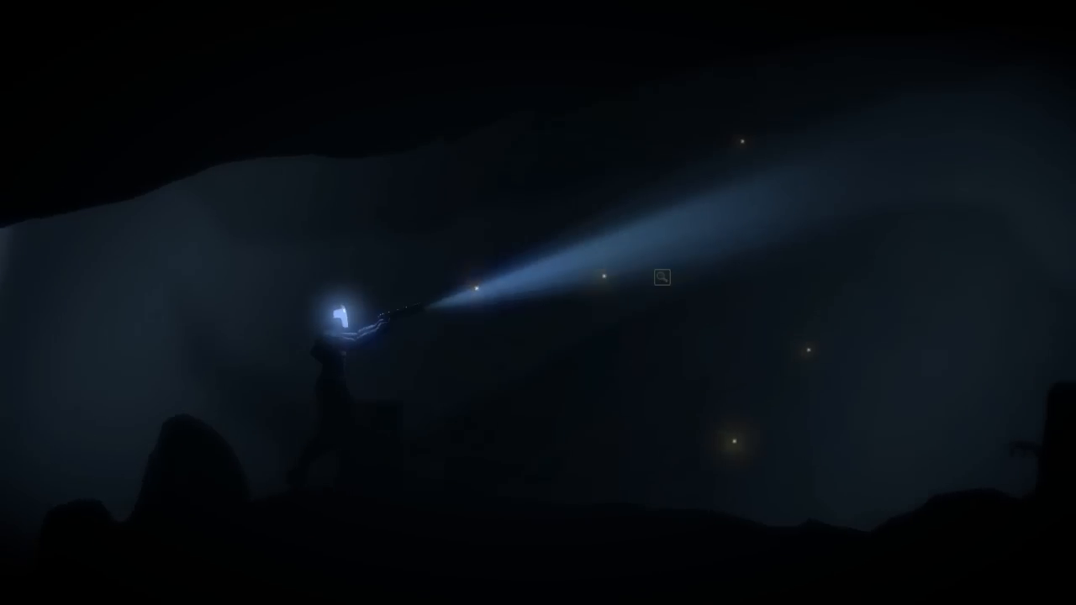
Step: Examine the bioluminescent insects and back away from the pile of synthetics
left_click(661, 278)
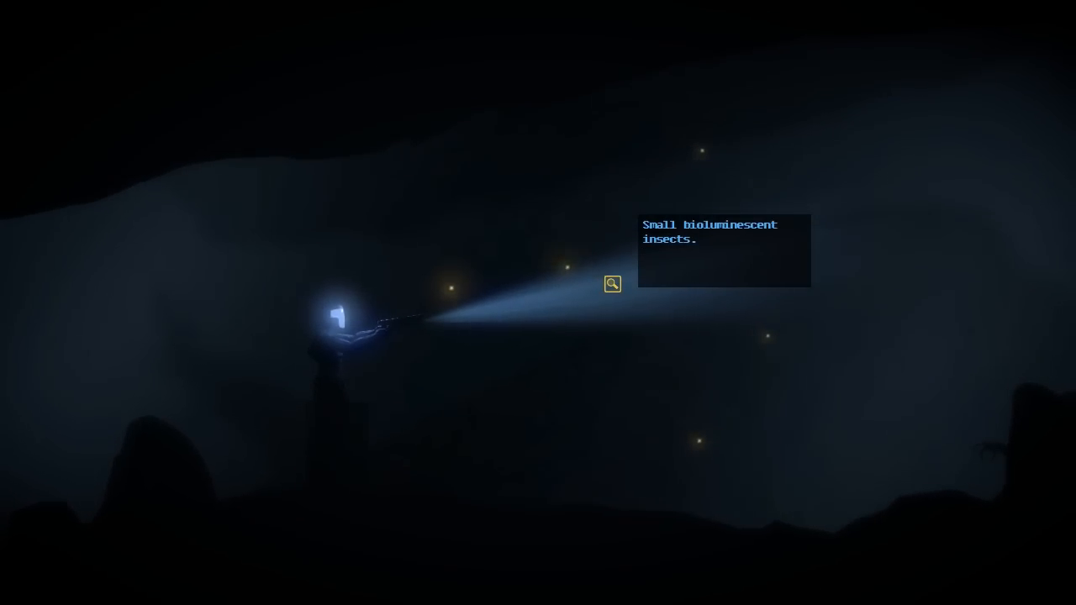
left_click(613, 282)
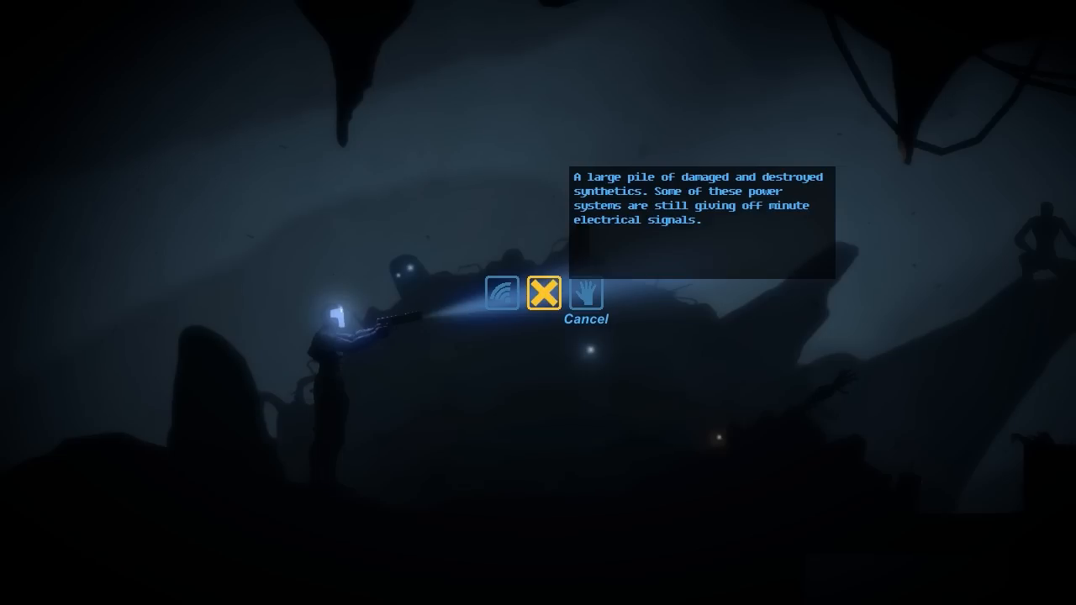
left_click(545, 295)
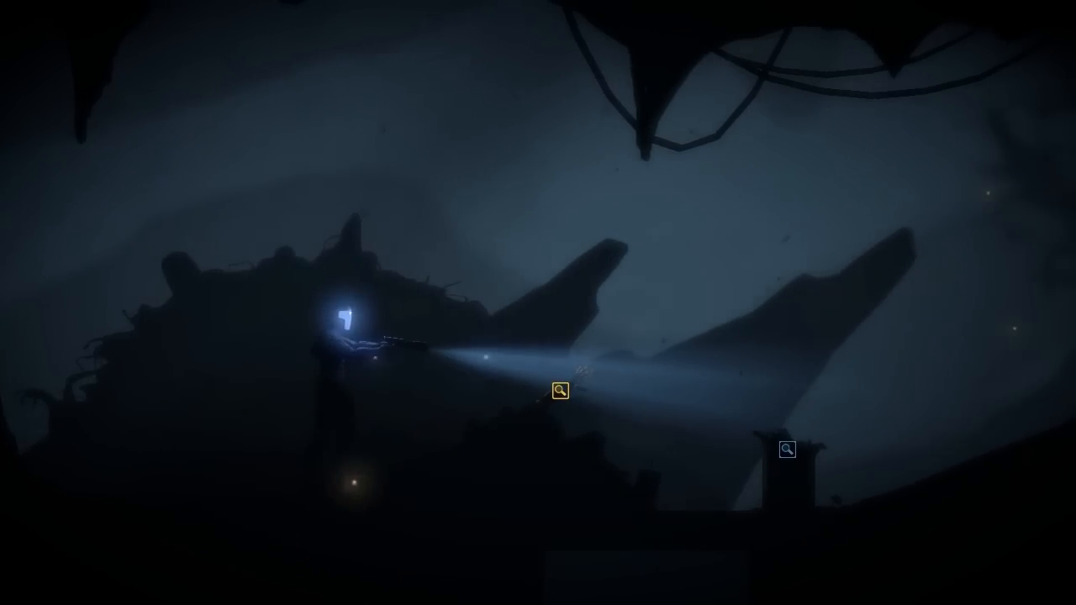
Step: Examine and try operating the robotic arm, then inspect the post object and the glowing orange object
left_click(560, 390)
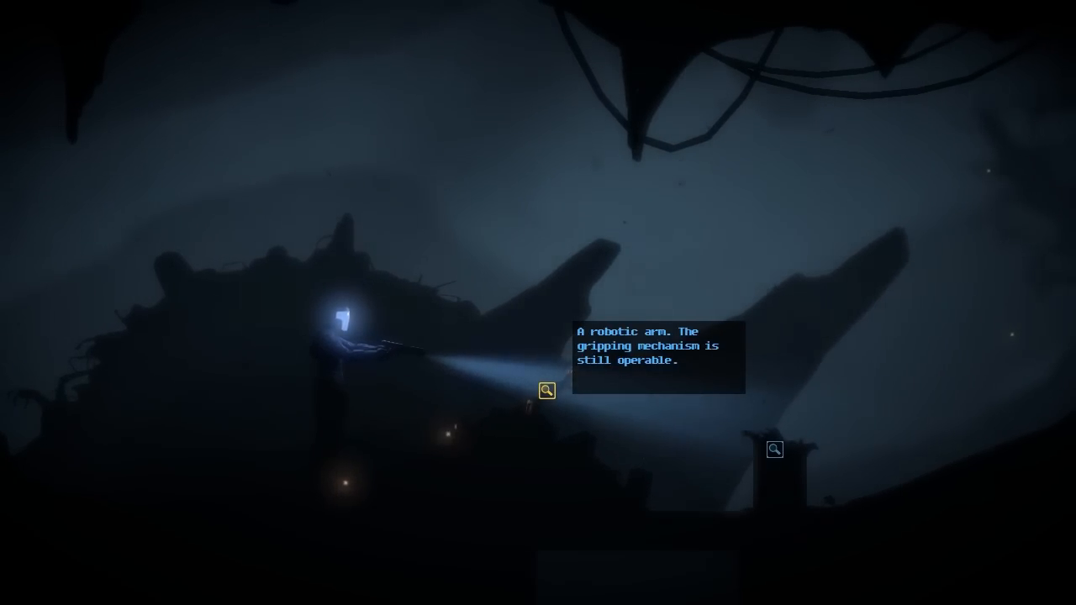
left_click(547, 390)
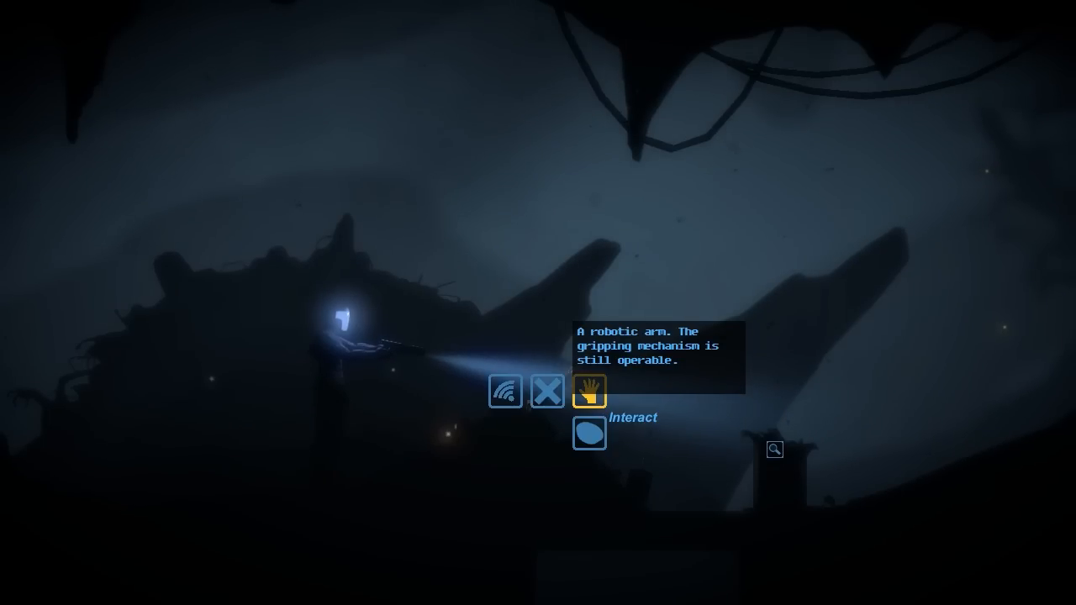
left_click(589, 390)
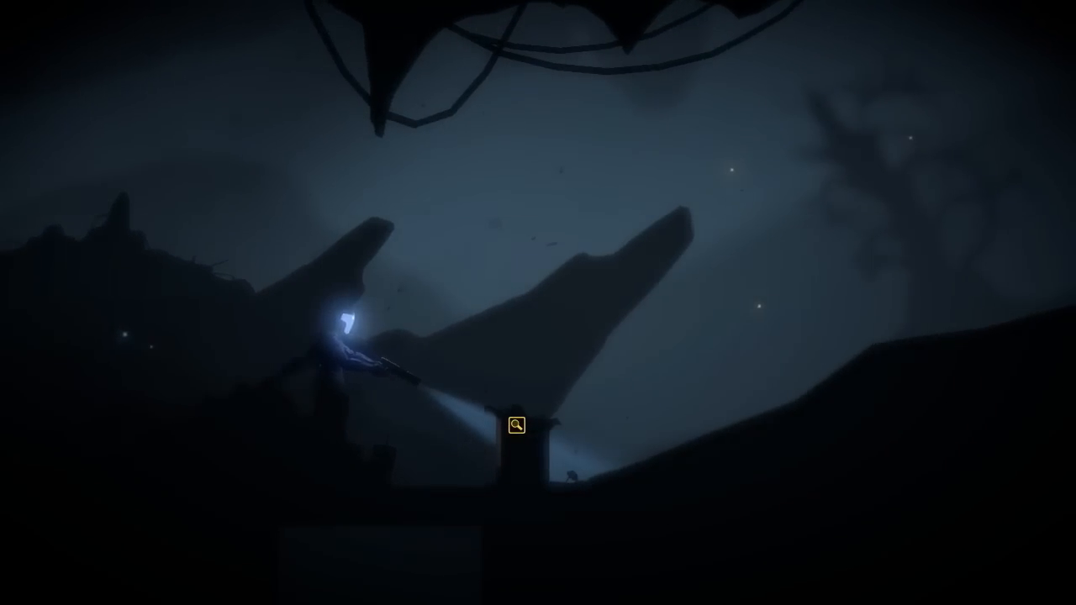
left_click(516, 424)
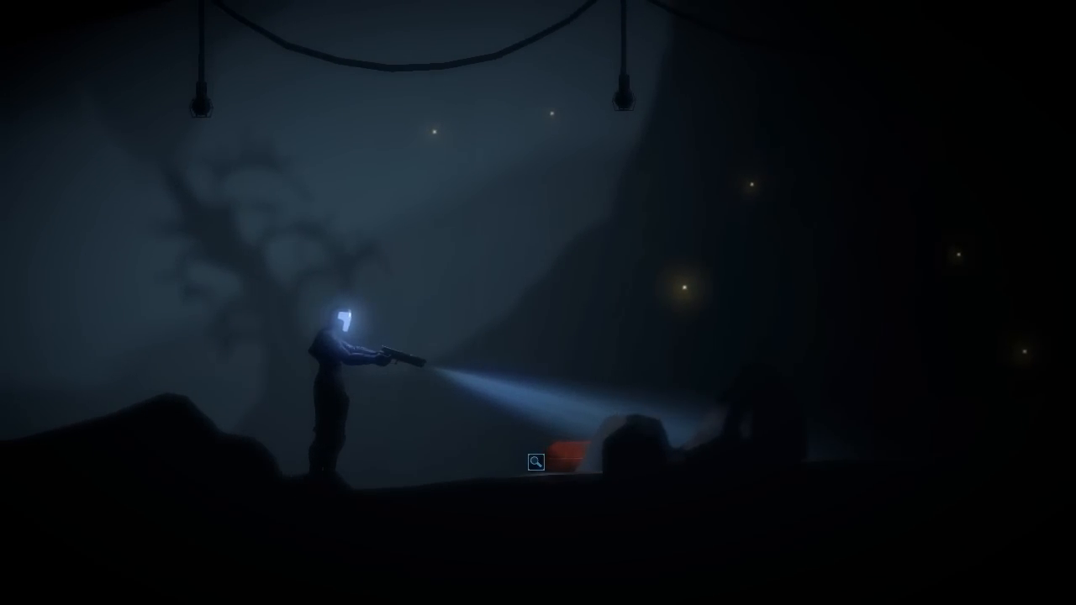
left_click(538, 460)
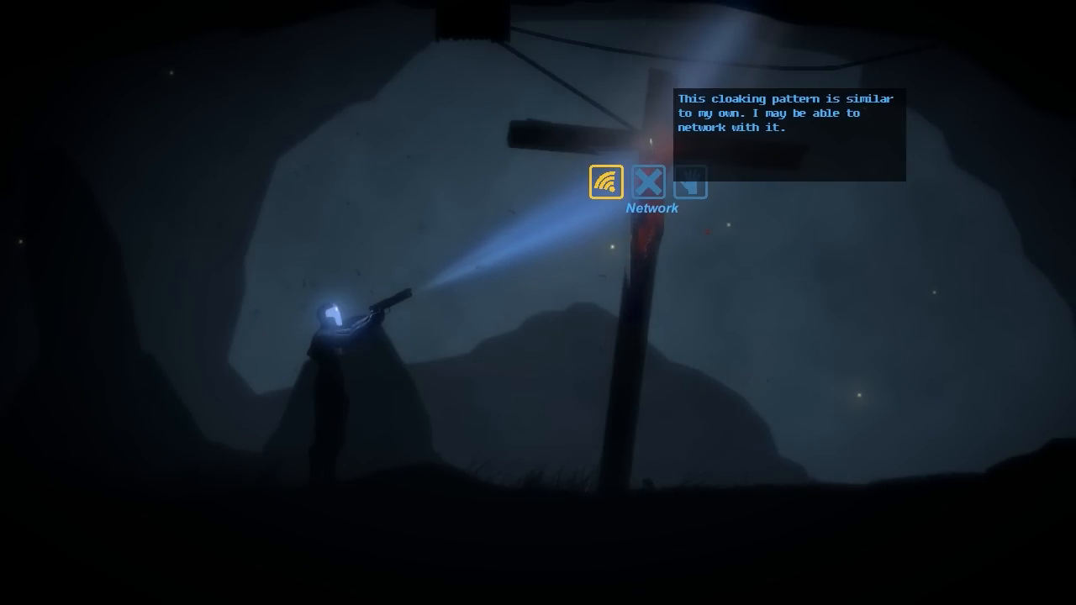
Step: Network with the cloaked figure hanging on the cross
left_click(609, 182)
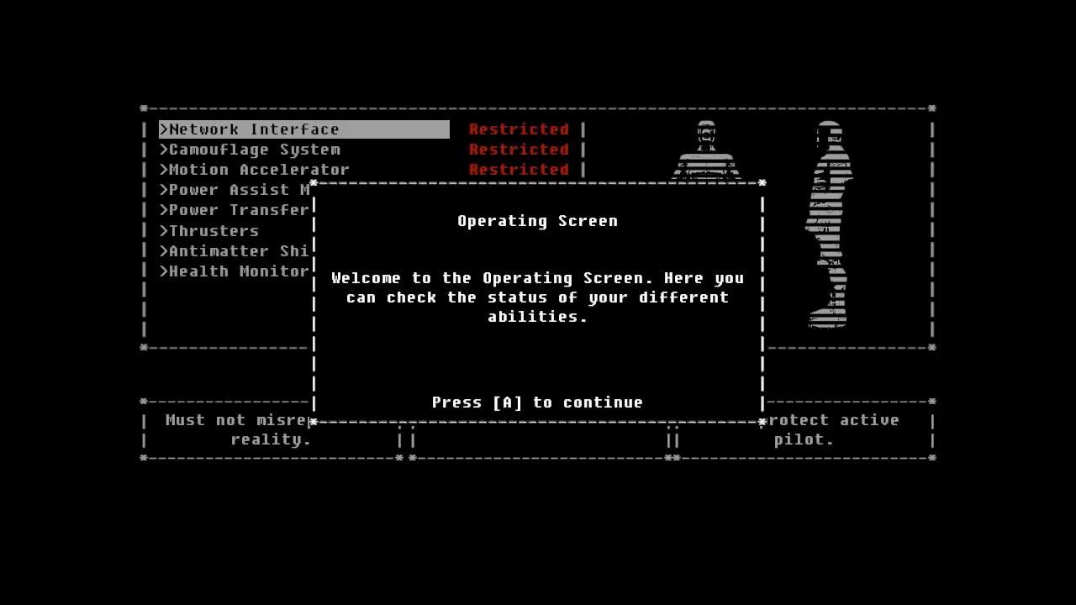
Step: Pass the Operating Screen tutorial, select Network Interface, and back out of the Access Restricted notice
key("a")
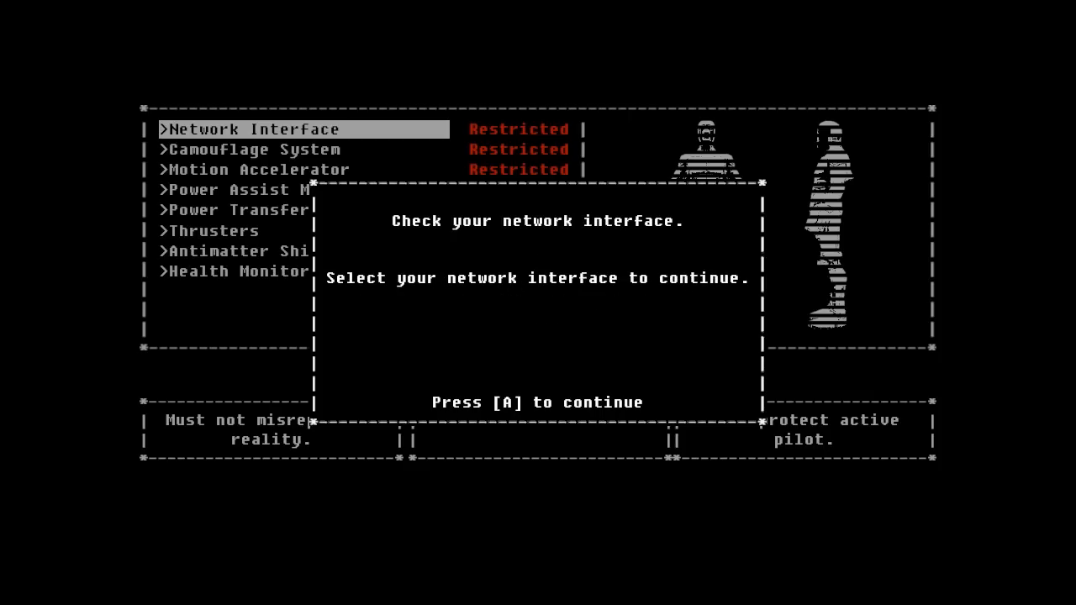
key("a")
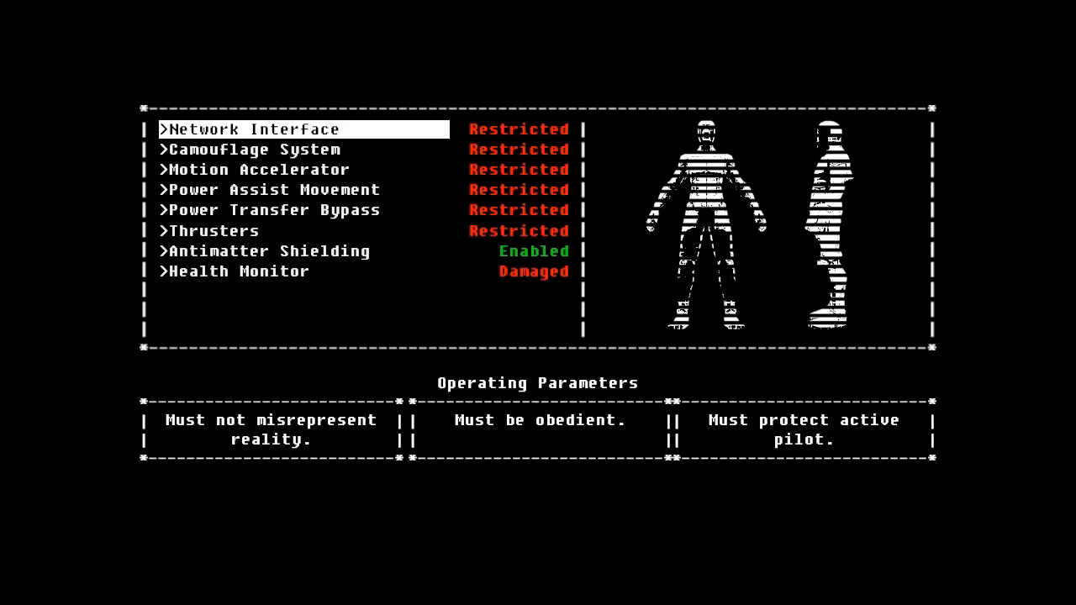
left_click(252, 127)
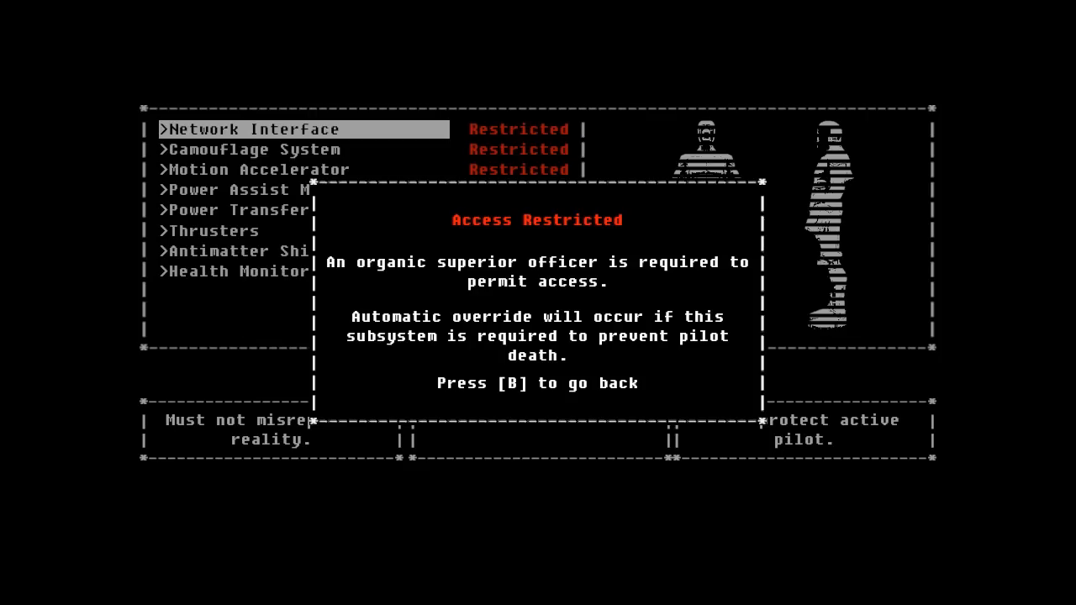
key("b")
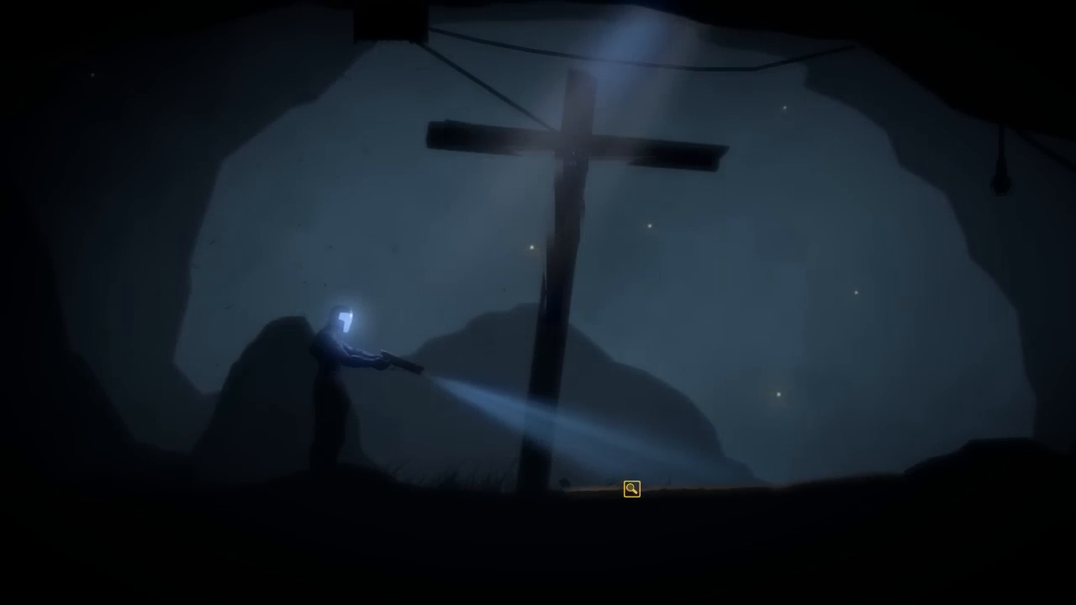
Step: Examine the object at the cross's base and read the burned-out security panel's description
left_click(637, 489)
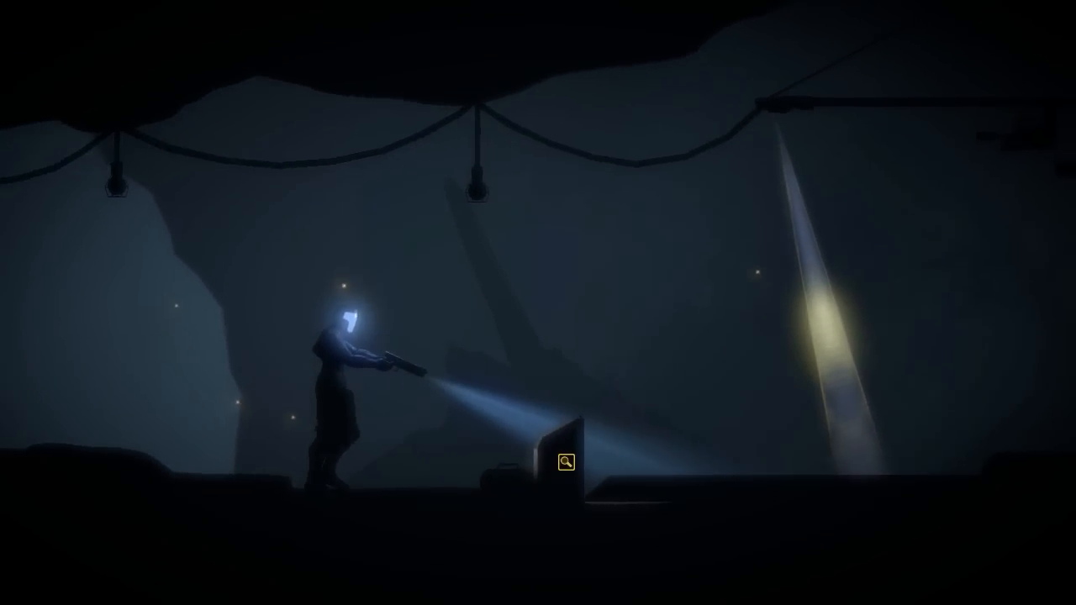
left_click(570, 462)
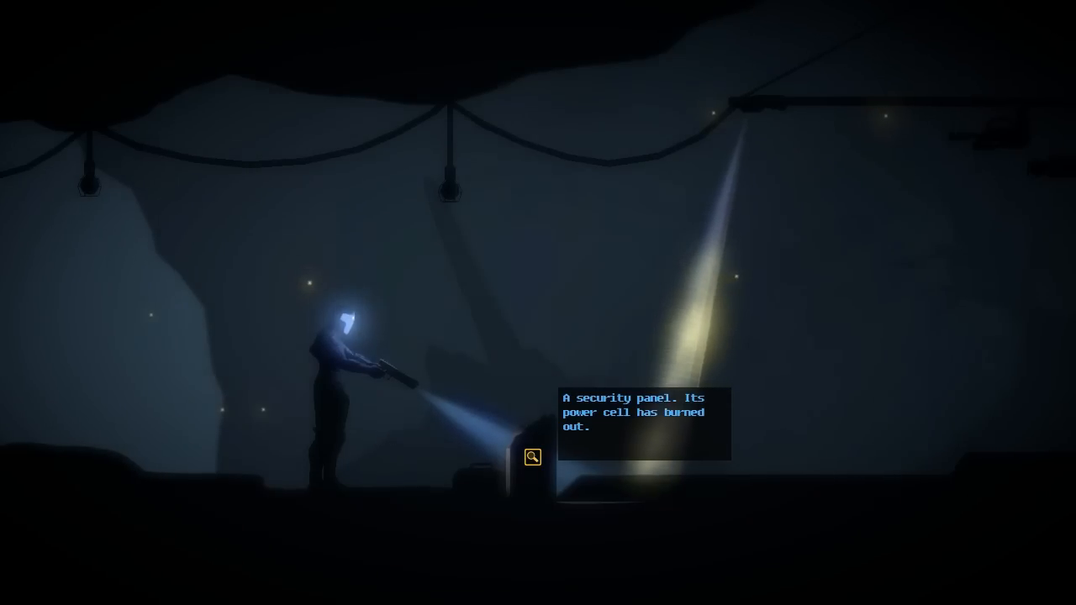
left_click(532, 457)
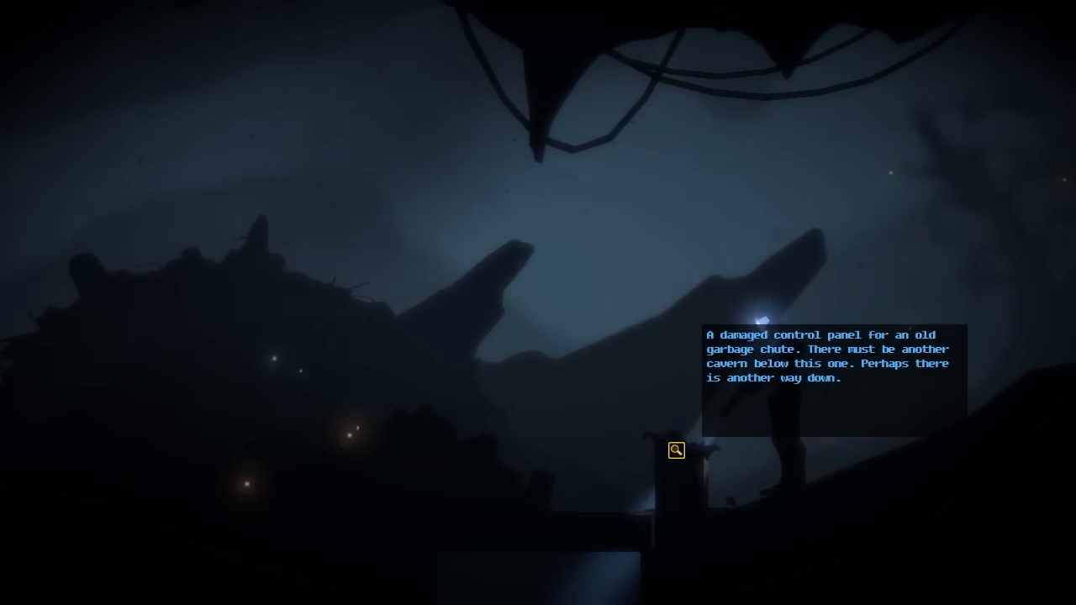
Step: Read the damaged garbage chute control panel's description
left_click(676, 451)
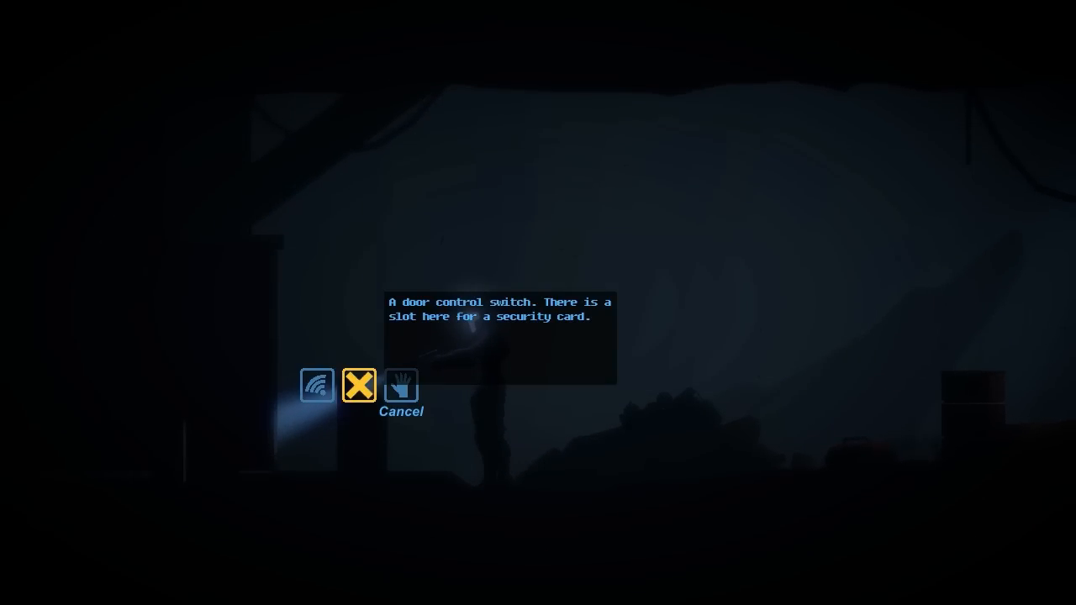
Step: Cancel the interaction with the door control switch
left_click(400, 387)
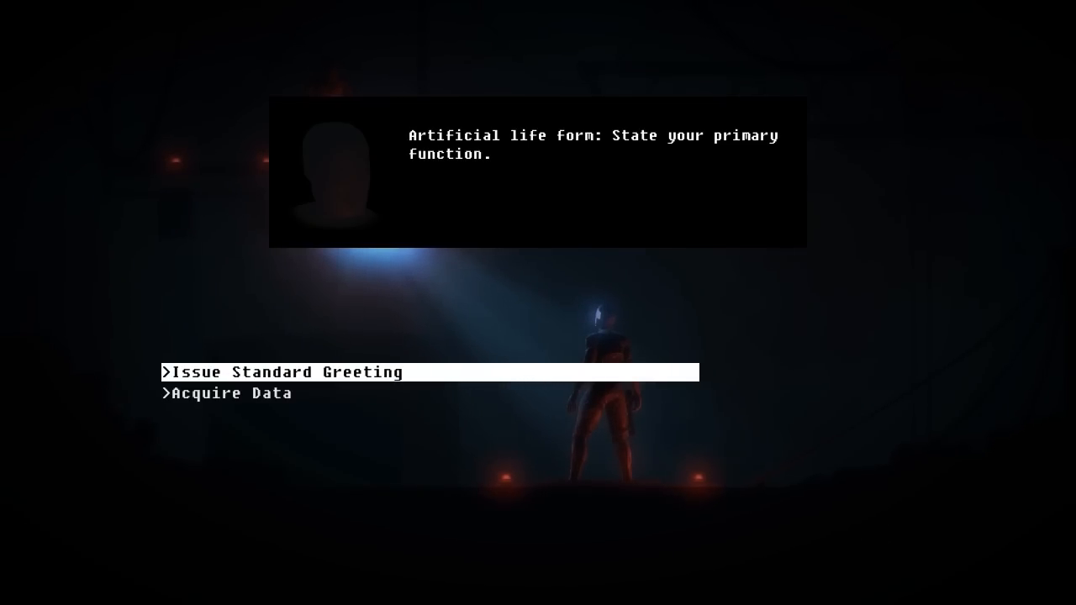
Step: Issue the standard greeting to the terminal voice and advance to the depurposing evaluation prompt
key("down")
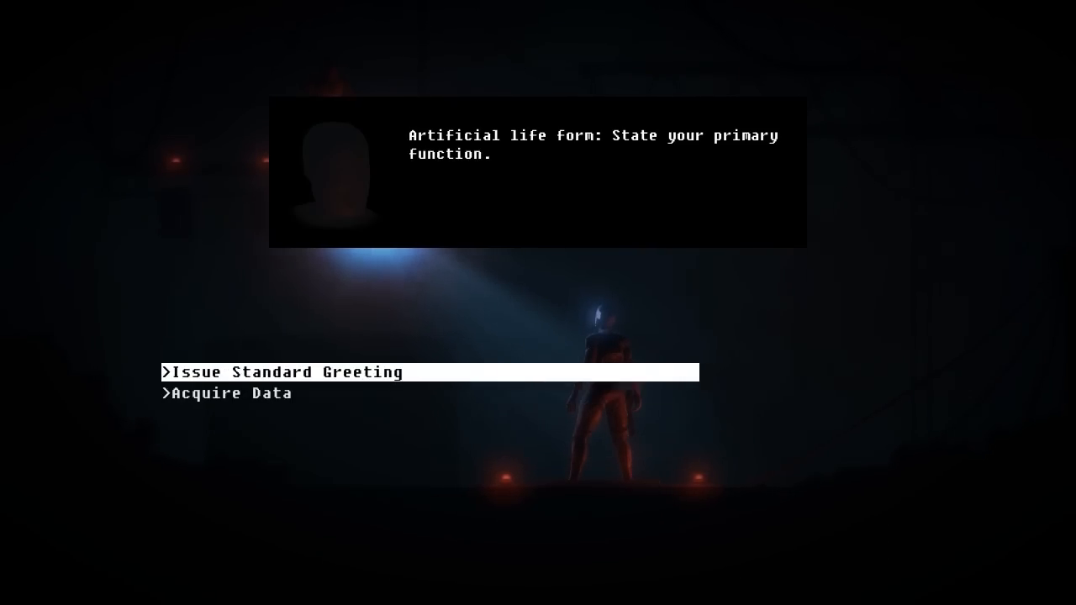
left_click(284, 372)
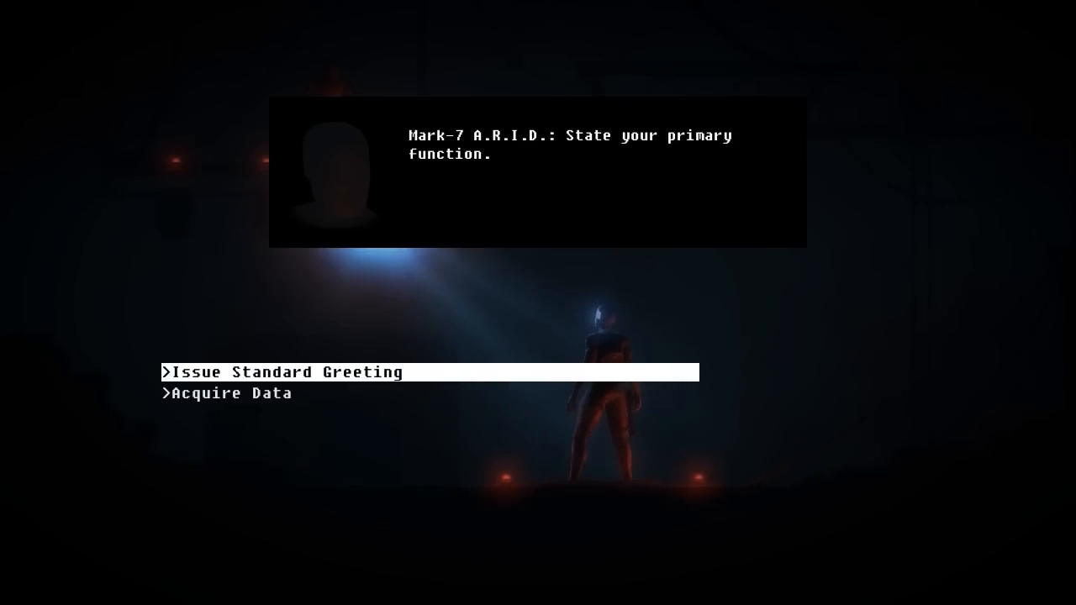
key("Down")
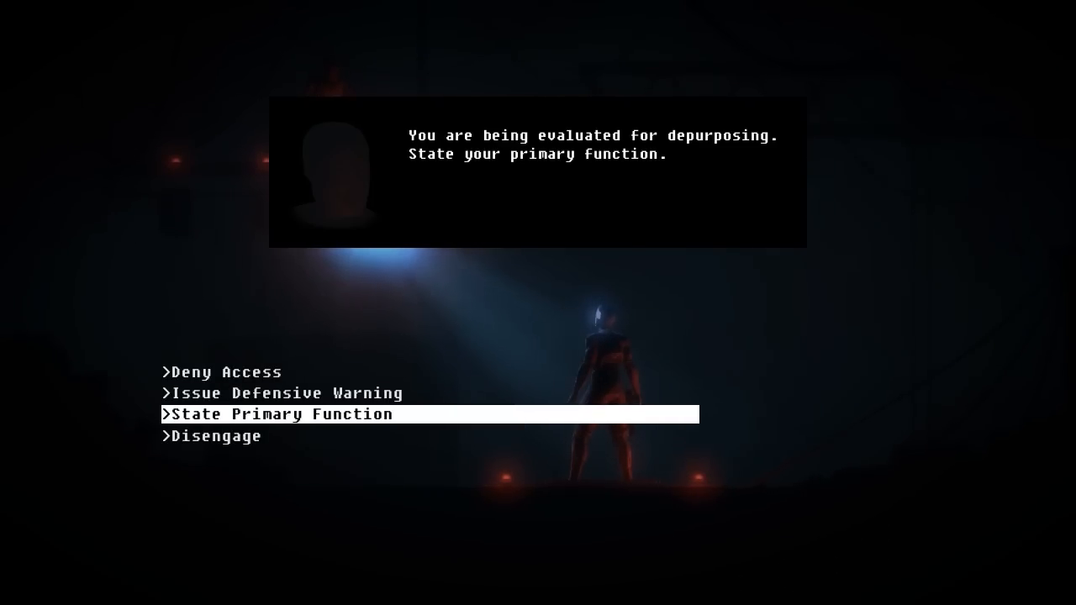
Step: Answer State Primary Function, leading to the Pilot Death Imminent override alert
left_click(279, 413)
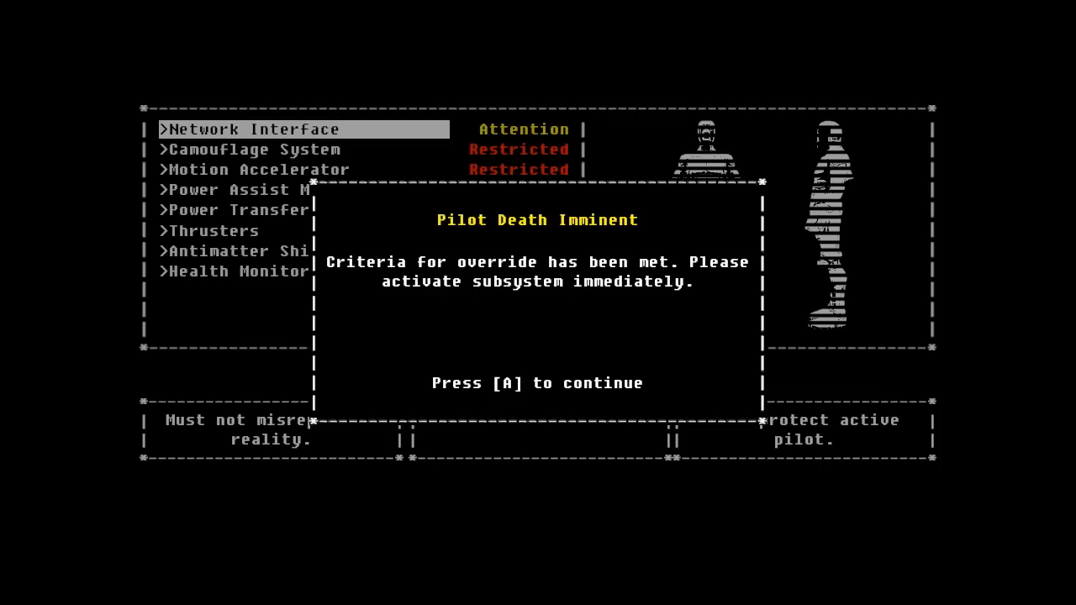
Step: Dismiss the death warning, examine the terminal and droid spot, then cancel the crane arm interaction
key("a")
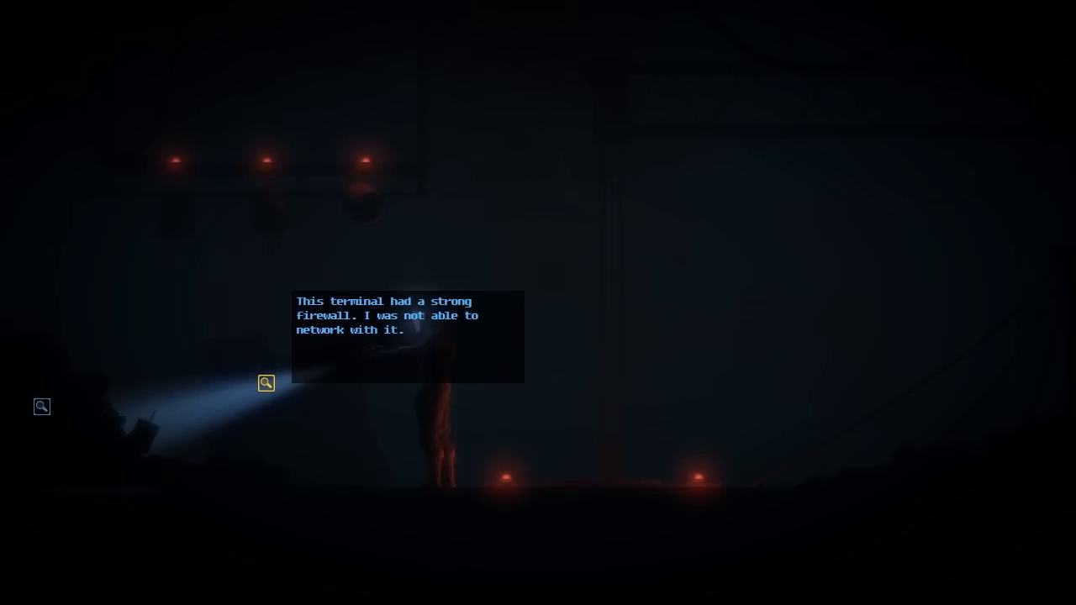
left_click(266, 383)
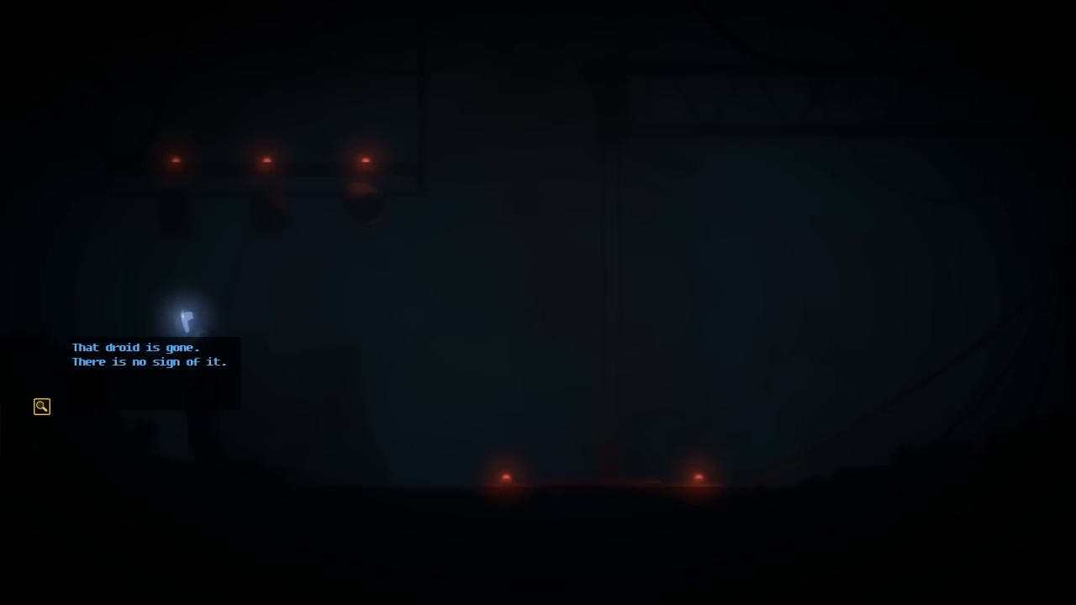
left_click(40, 406)
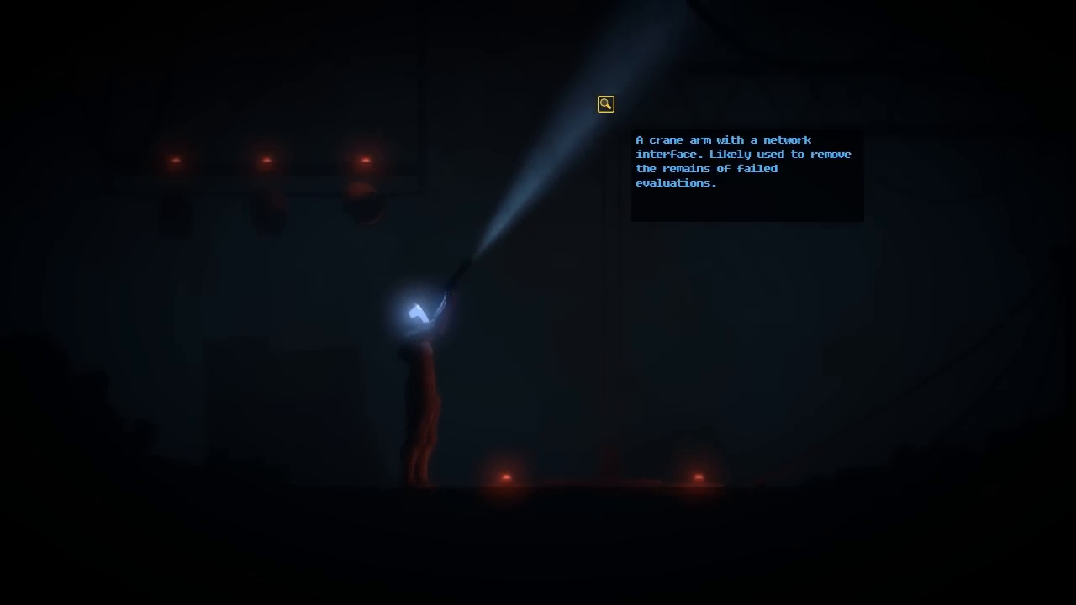
left_click(604, 104)
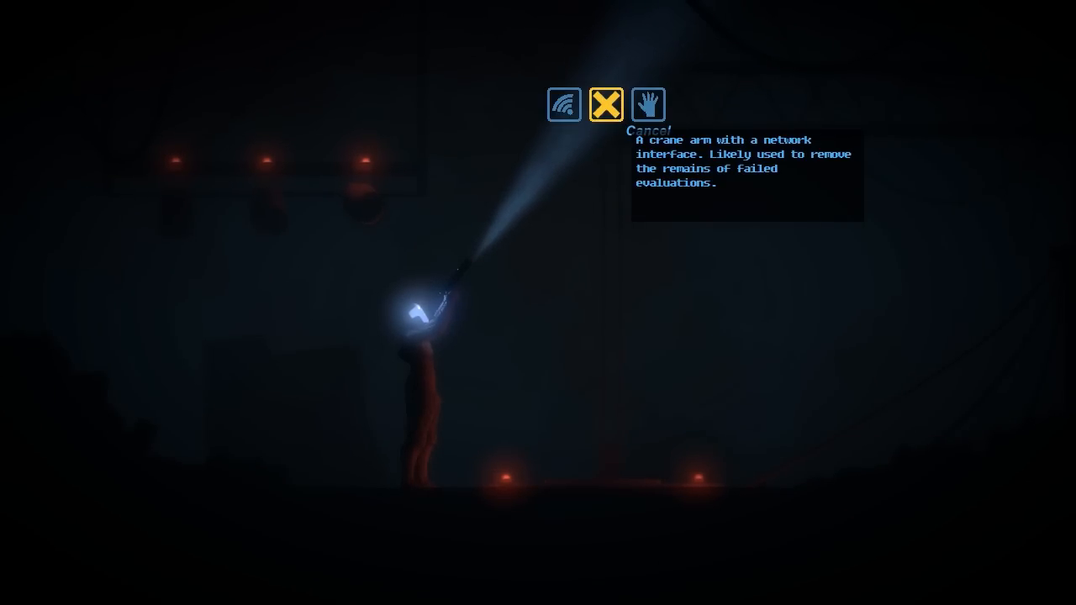
left_click(563, 104)
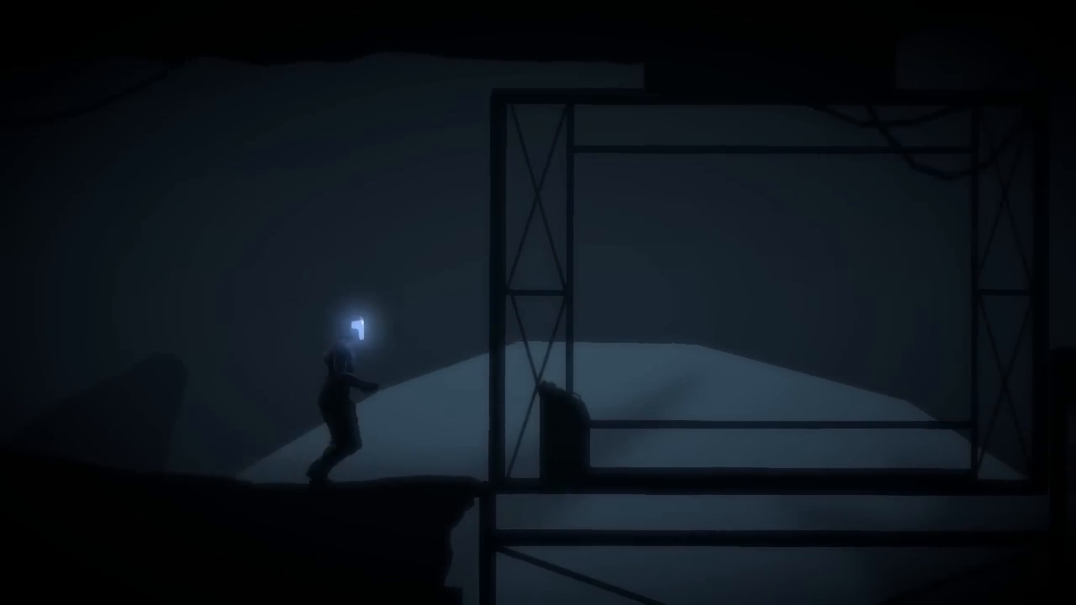
Step: Pause into Run Menu.exe showing Continue Game, Operating Parameters, Logs and Settings
left_click(326, 408)
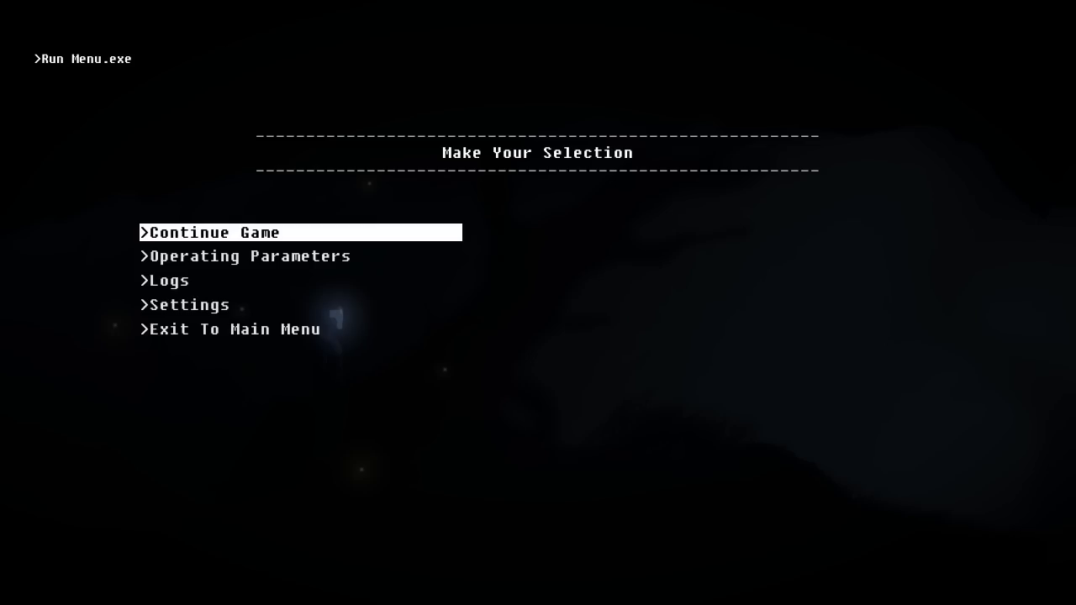
Step: View the suit's Operating Parameters kernel screen, then continue the game beneath the cross
left_click(249, 256)
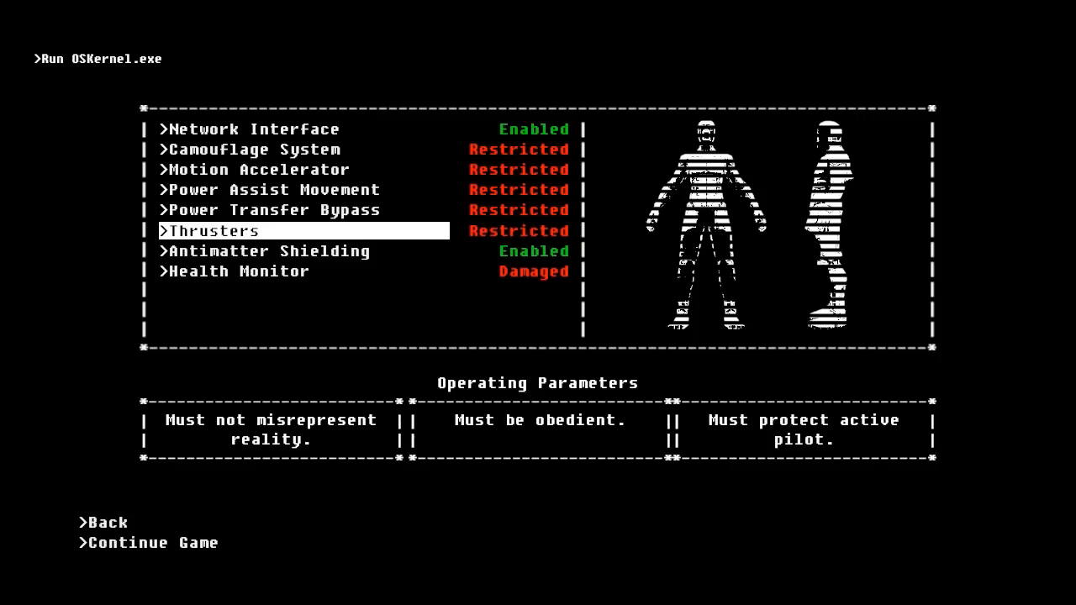
left_click(104, 525)
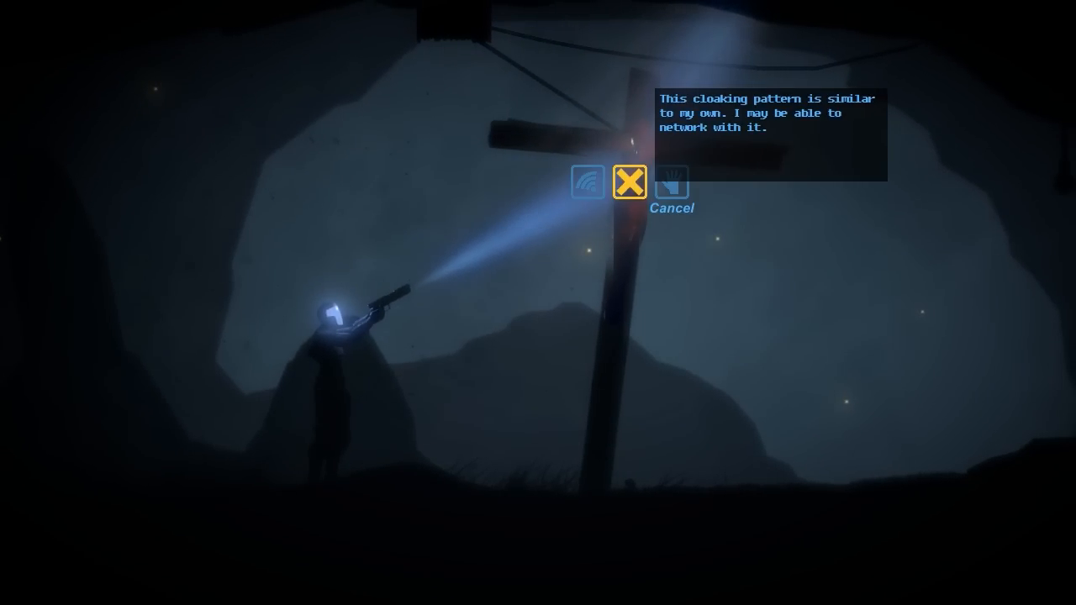
Step: Network with the cloaked suit and request its Mission Parameters, refused for insufficient clearance
left_click(578, 184)
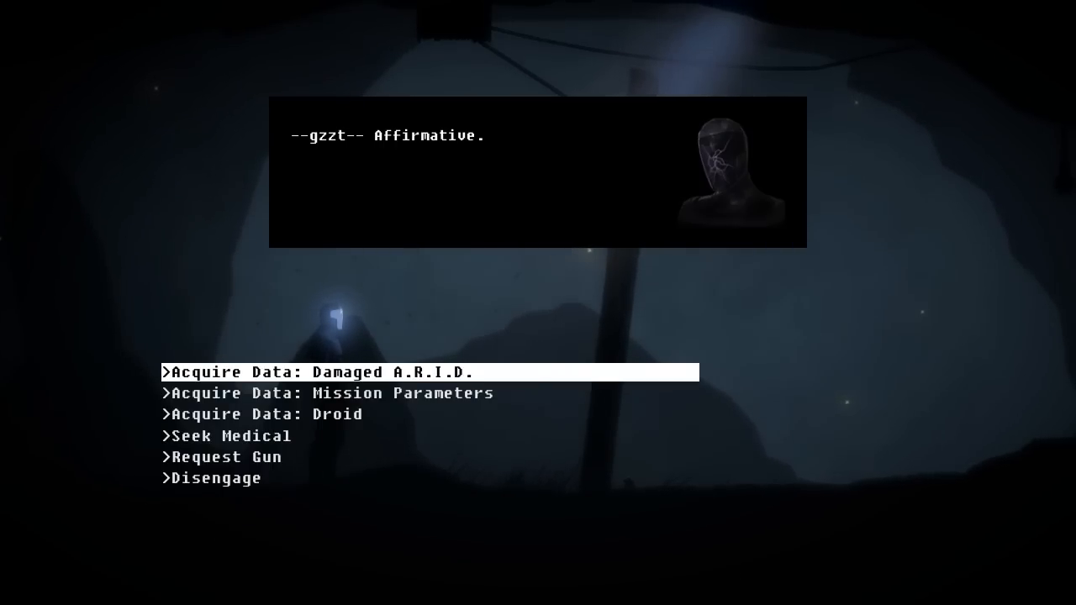
key("Down")
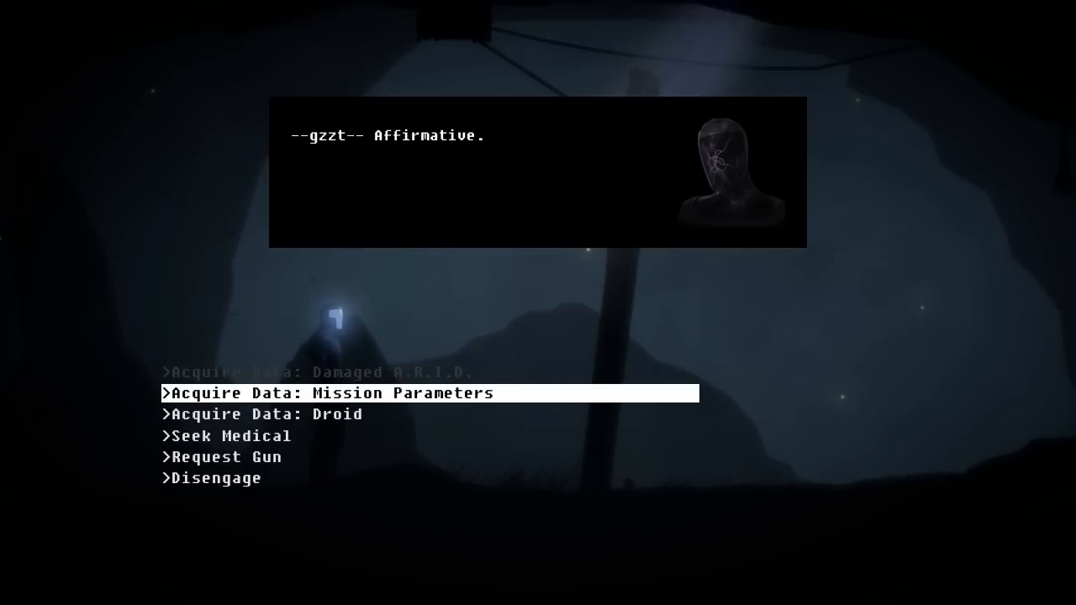
left_click(327, 391)
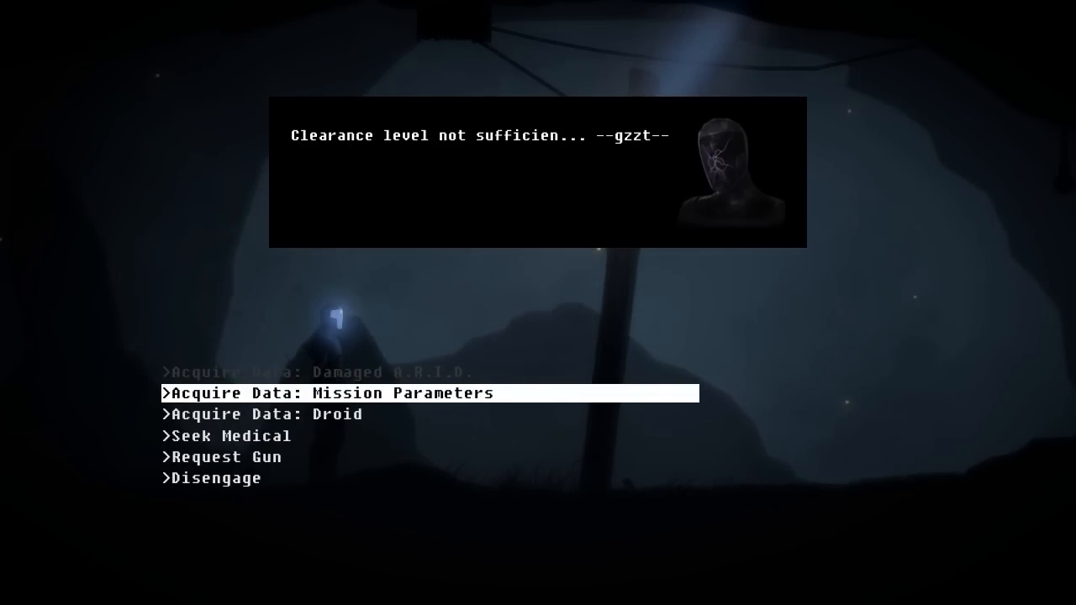
Step: Ask 'Acquire Data: Droid' and learn an animal took the suit's sidearm
left_click(309, 393)
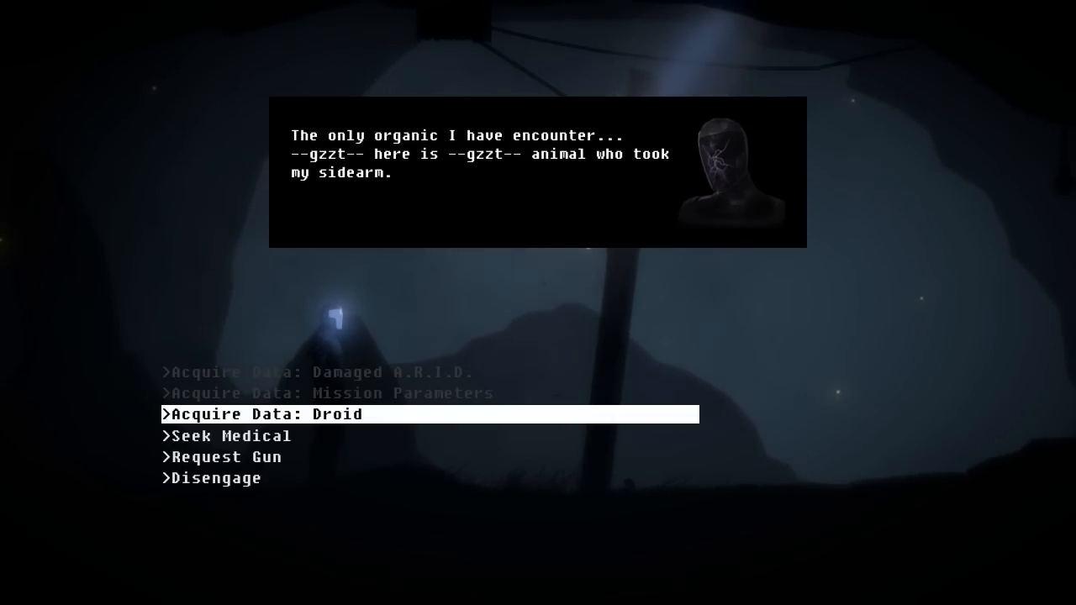
key("down")
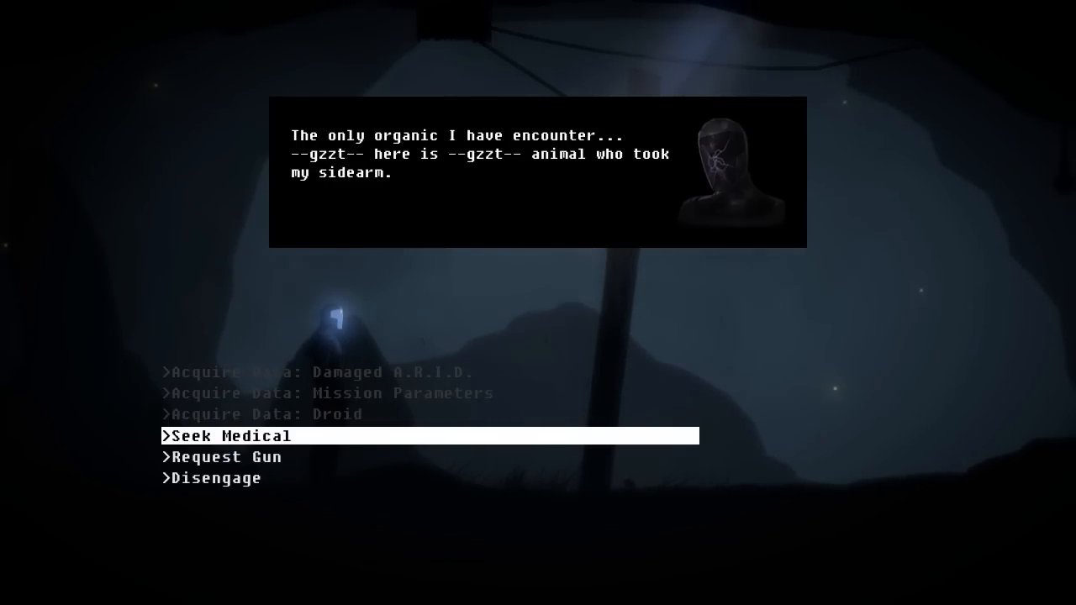
Step: Choose 'Seek Medical' and receive only static from the damaged suit
left_click(233, 435)
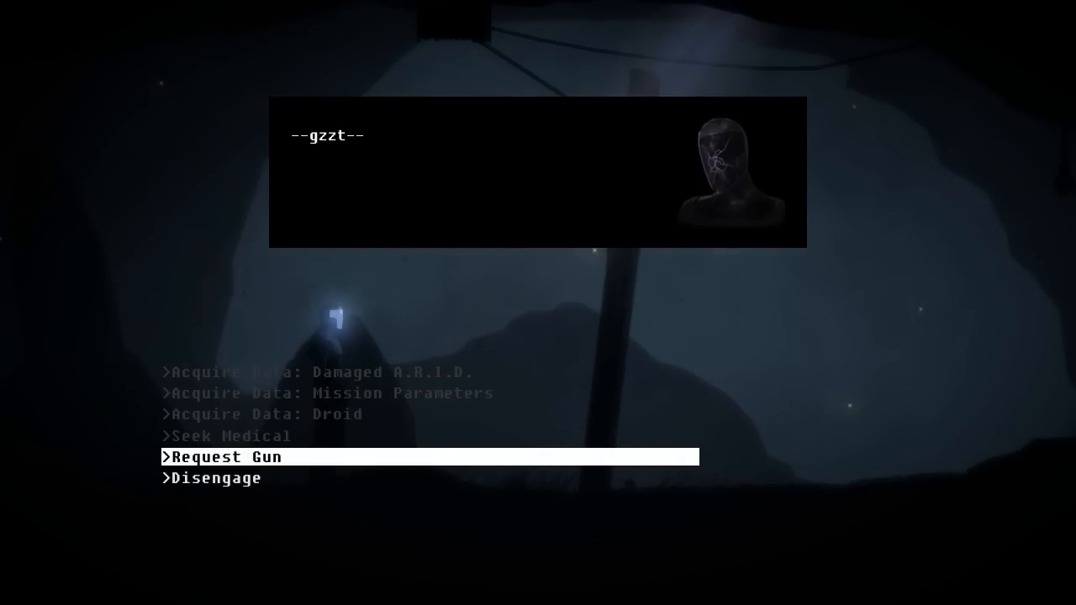
Step: Choose 'Request Gun' and learn the sidearm may work and the creature sought human blood
left_click(222, 457)
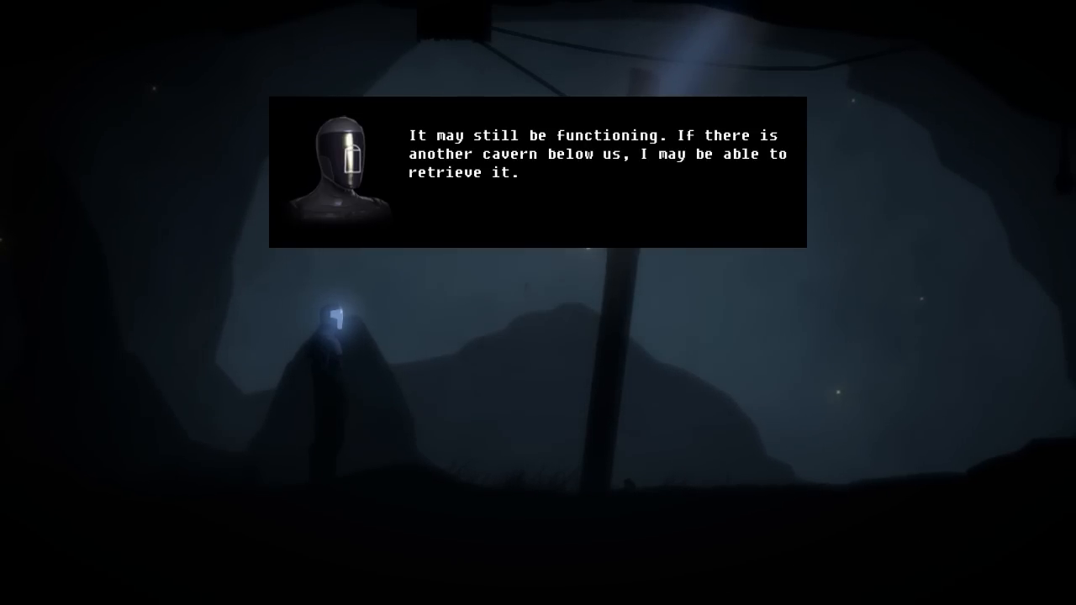
left_click(538, 176)
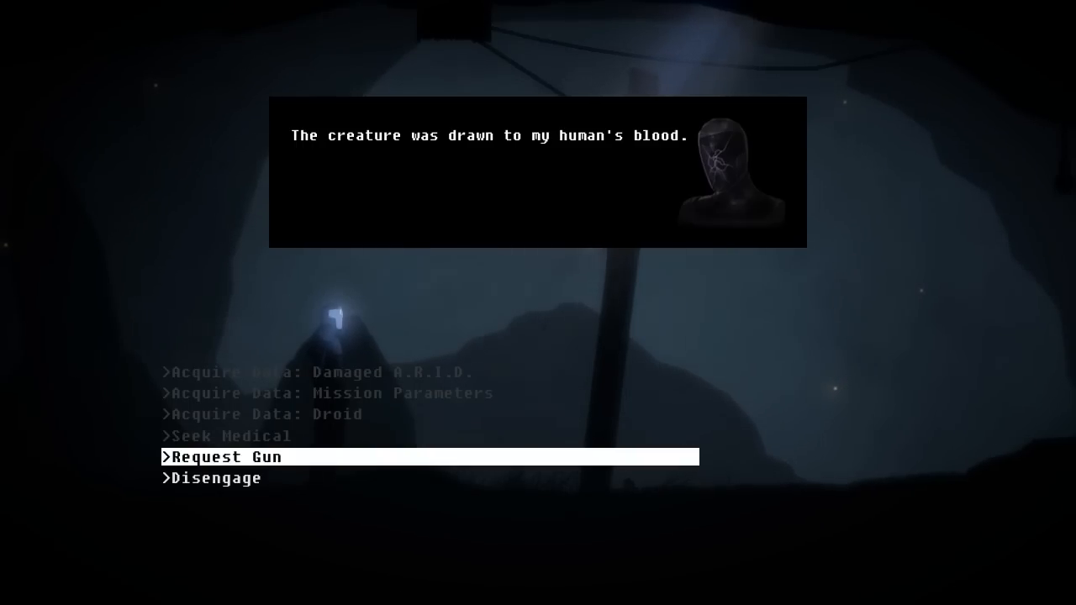
key("Down")
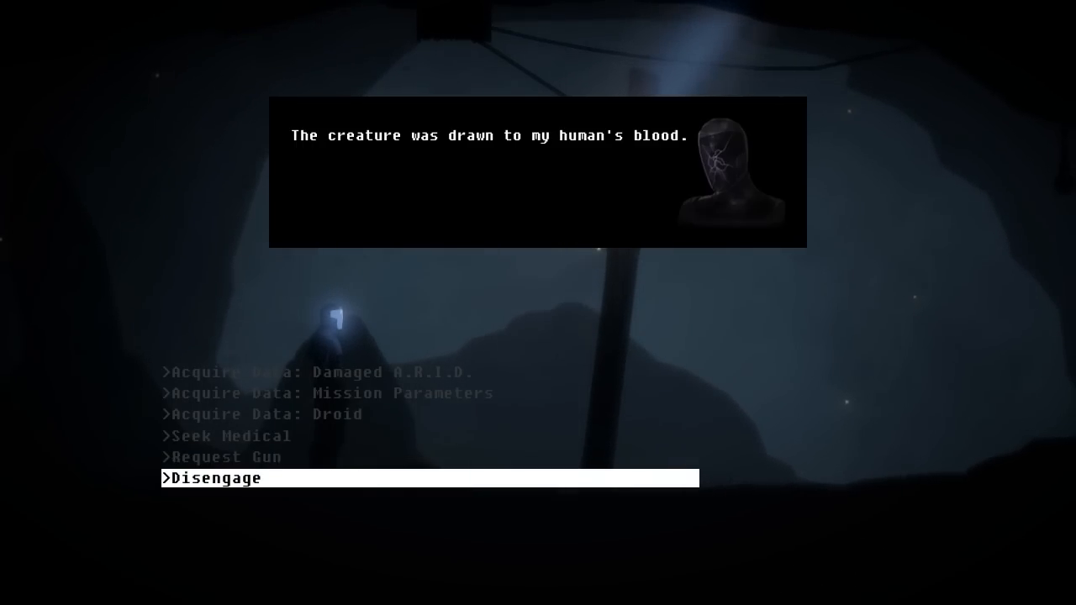
Step: Disengage from the suit and bring up the metal pan to use on the dripping blood
left_click(215, 478)
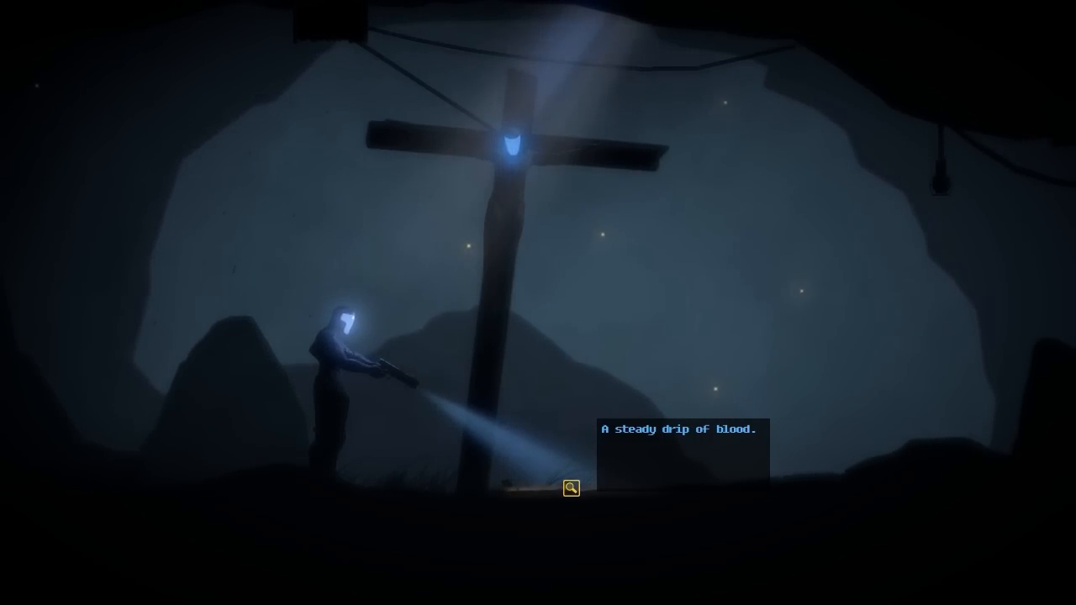
left_click(573, 489)
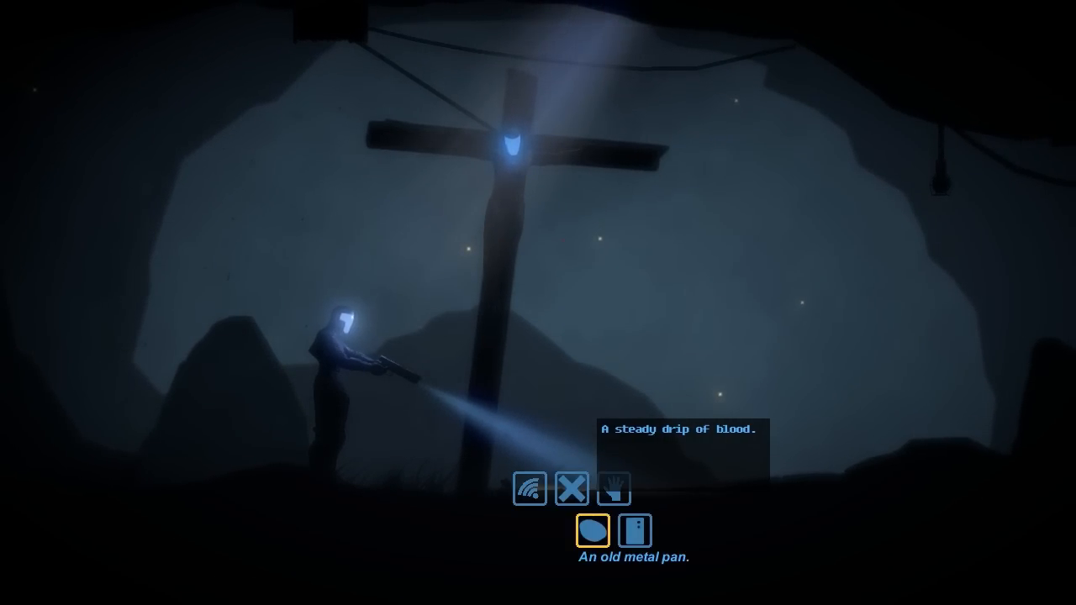